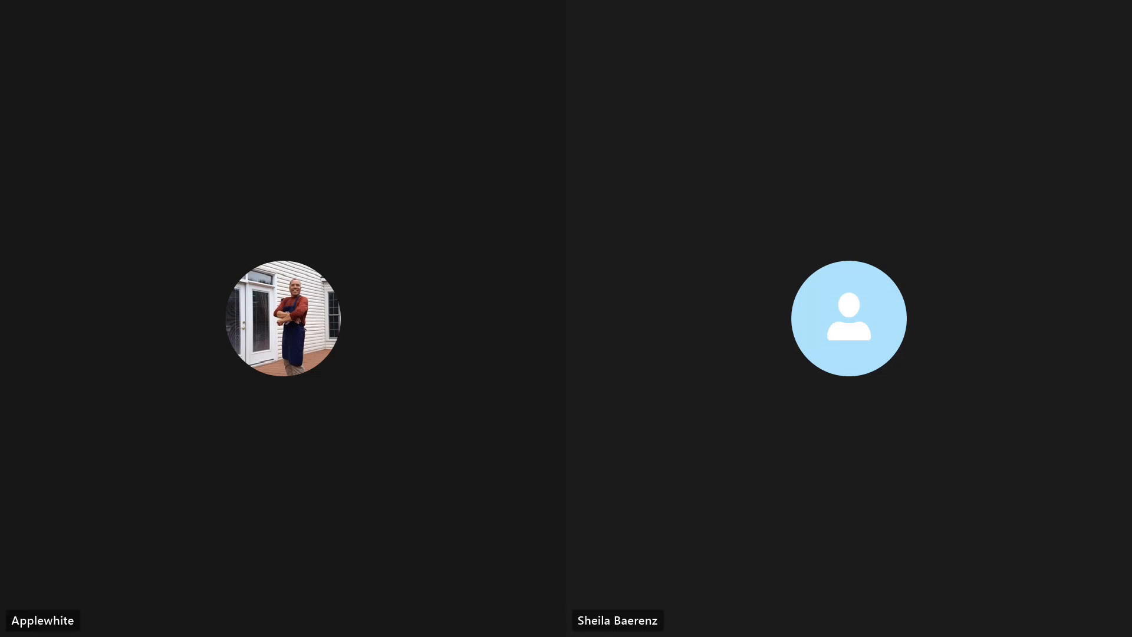
mouse_move(617, 621)
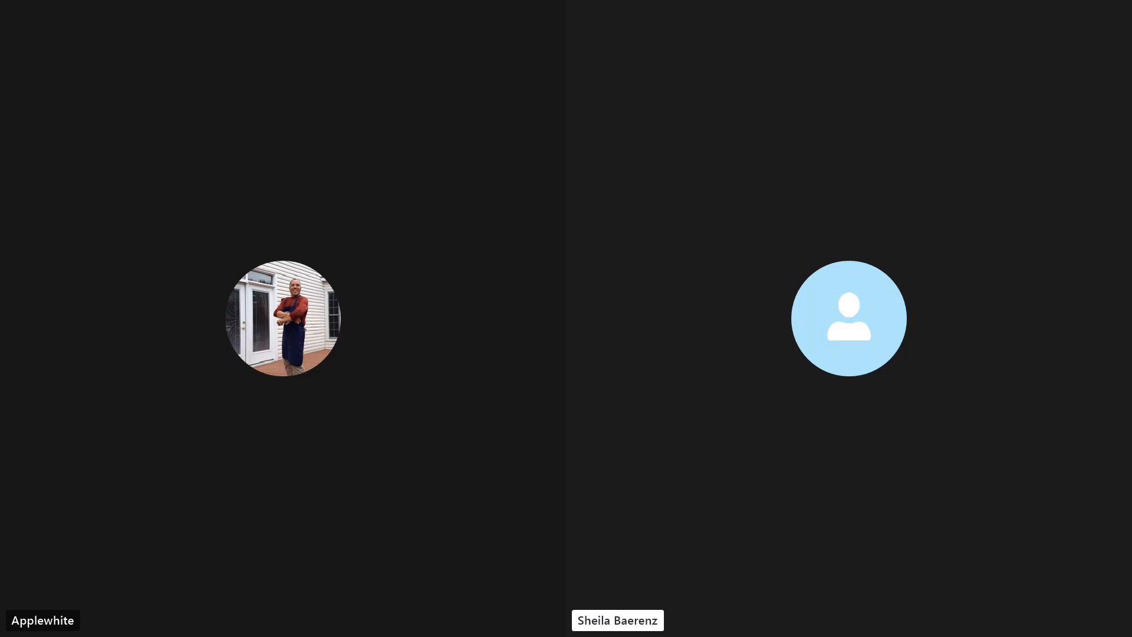